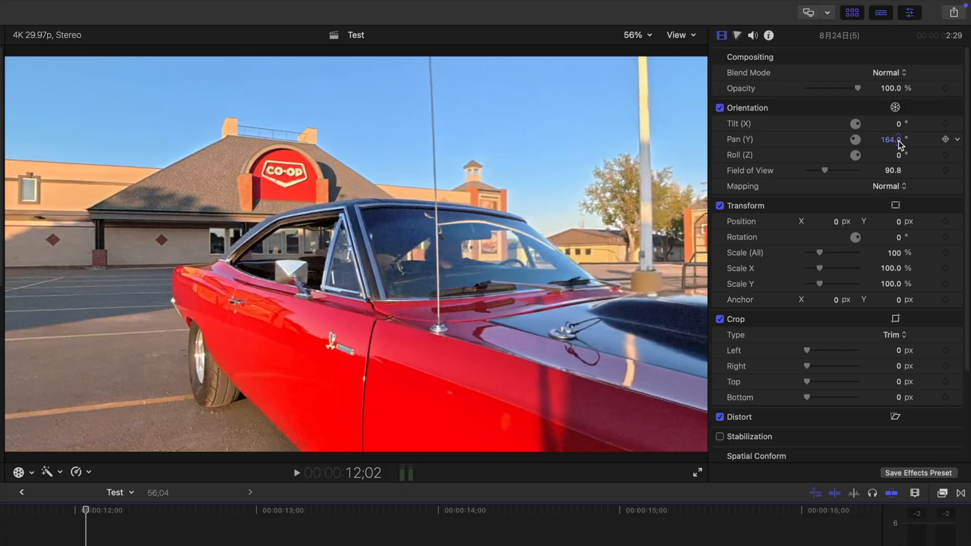
# Inspect the preview at 200%, select the middle car clip and bring up the Share destinations.
pyautogui.click(636, 35)
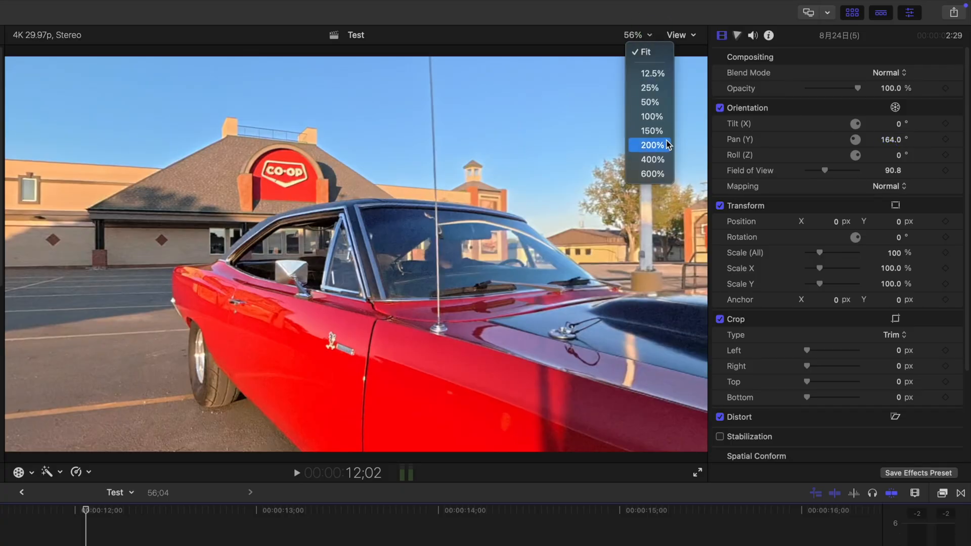
pyautogui.click(651, 145)
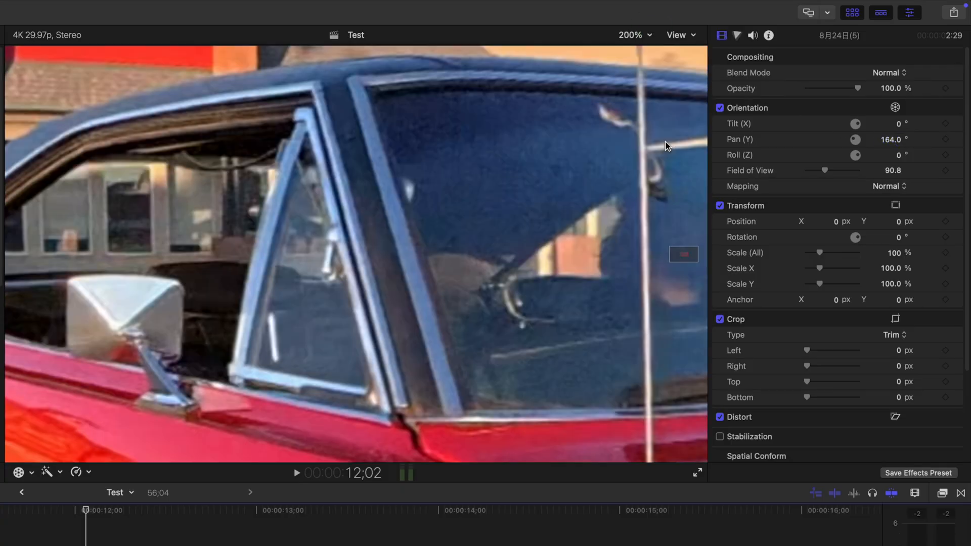
pyautogui.moveTo(649, 32)
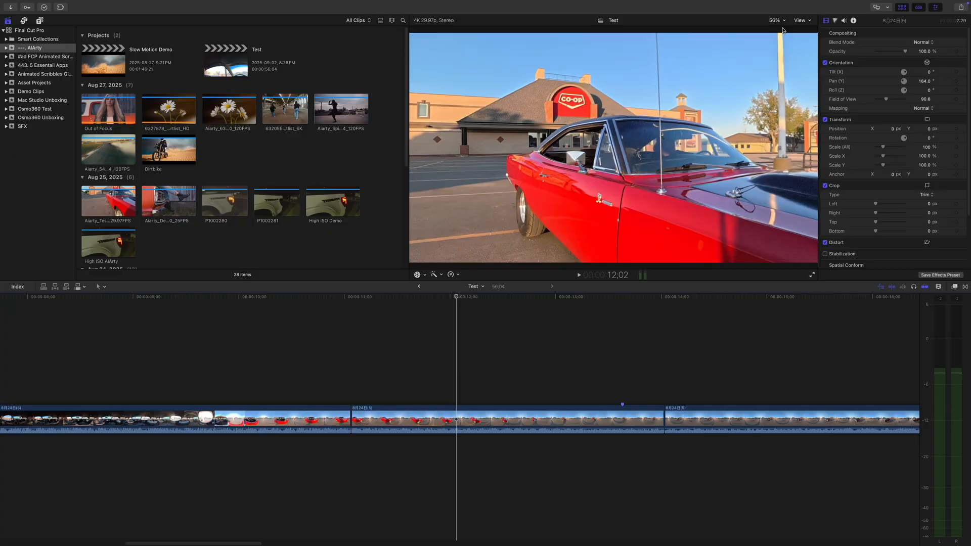
pyautogui.moveTo(286, 242)
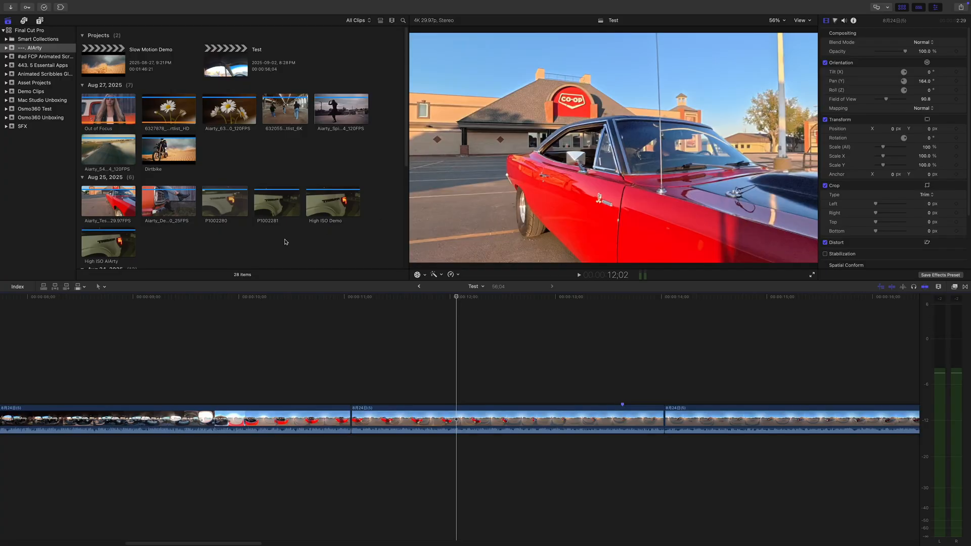
pyautogui.click(98, 286)
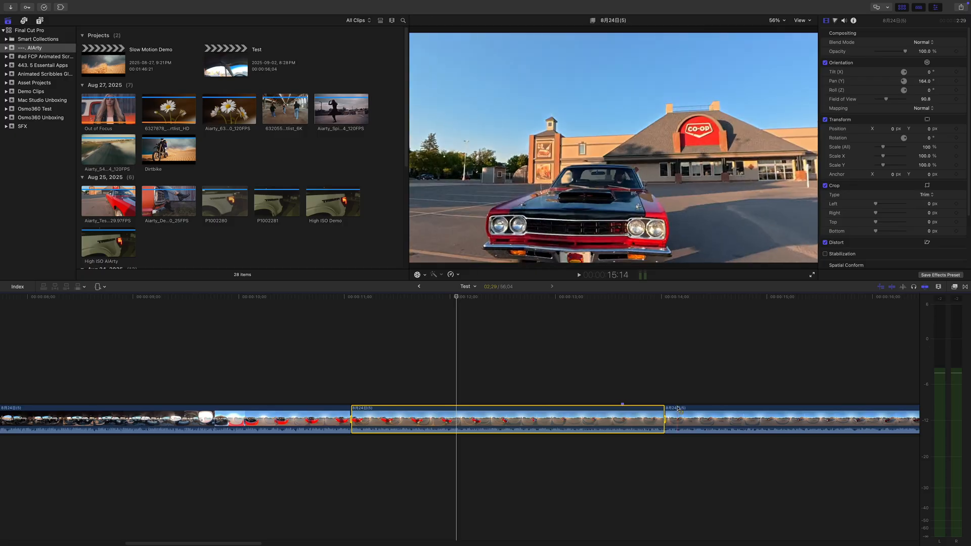
pyautogui.click(960, 7)
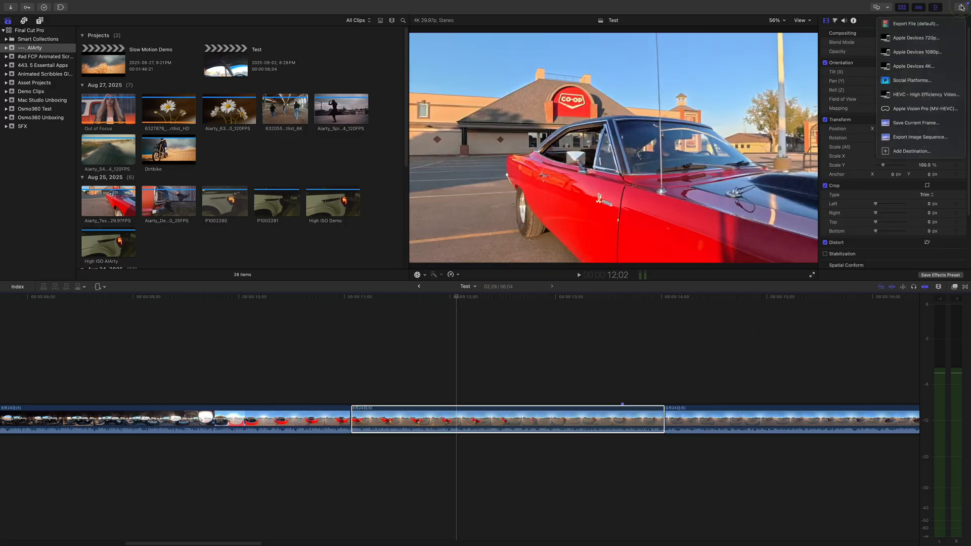
# Export the car clip as an Apple ProRes 422 file named Car Clip to the Desktop.
pyautogui.click(920, 23)
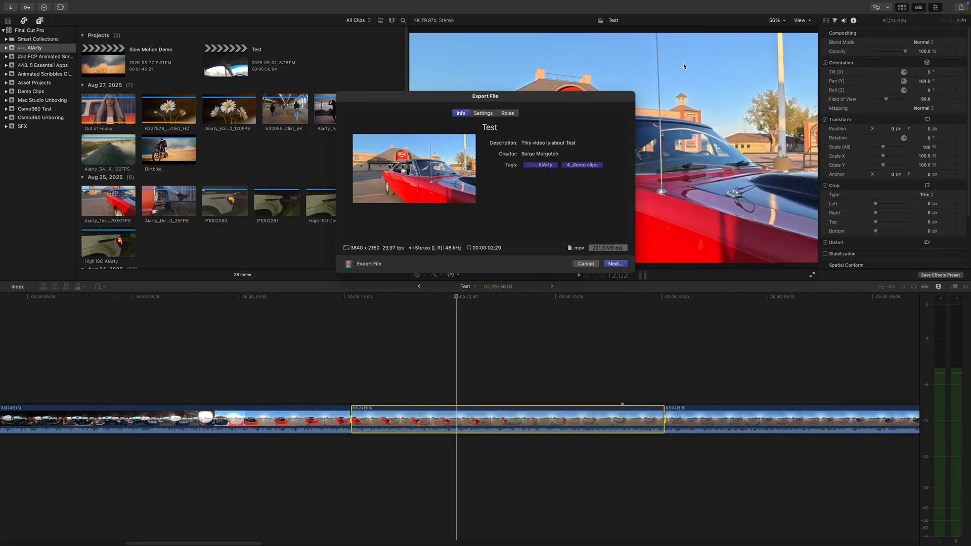
pyautogui.click(482, 112)
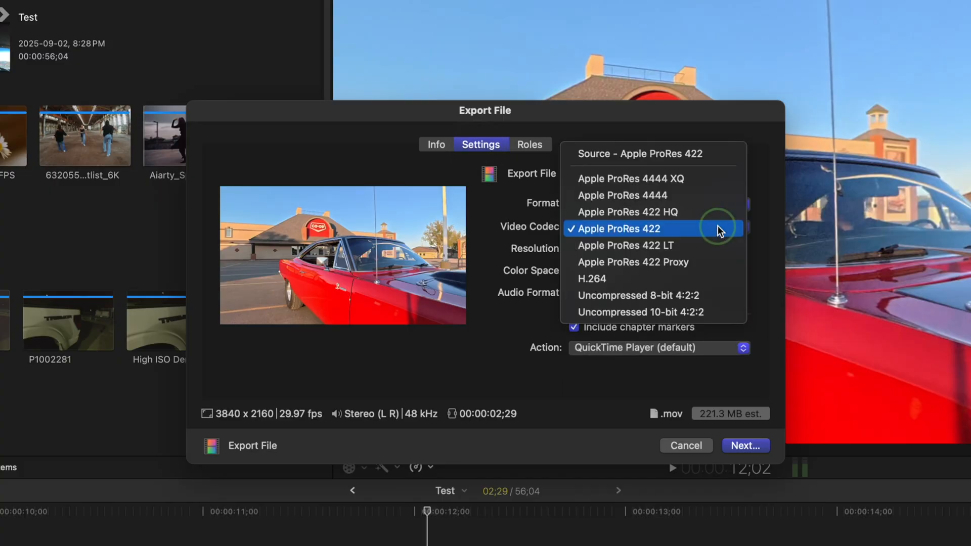
pyautogui.click(616, 228)
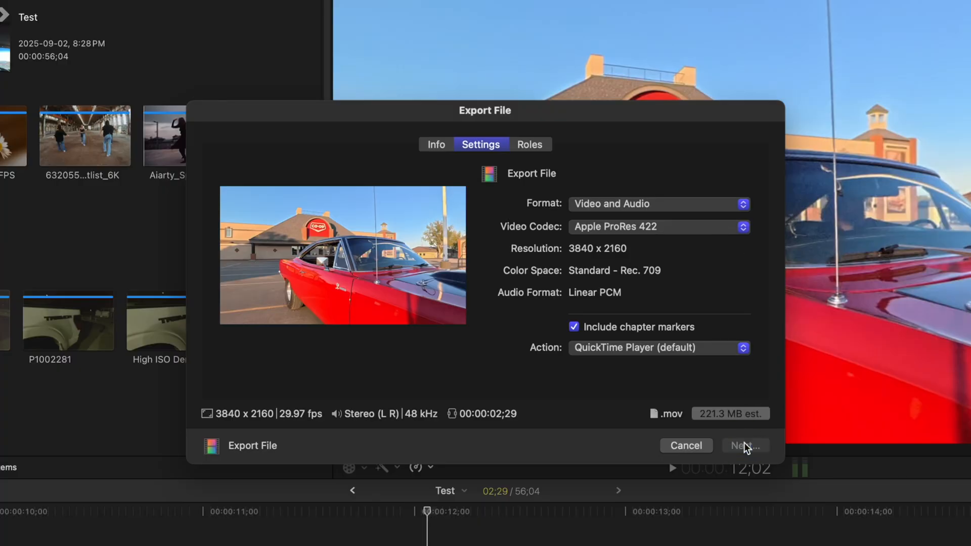
pyautogui.click(746, 445)
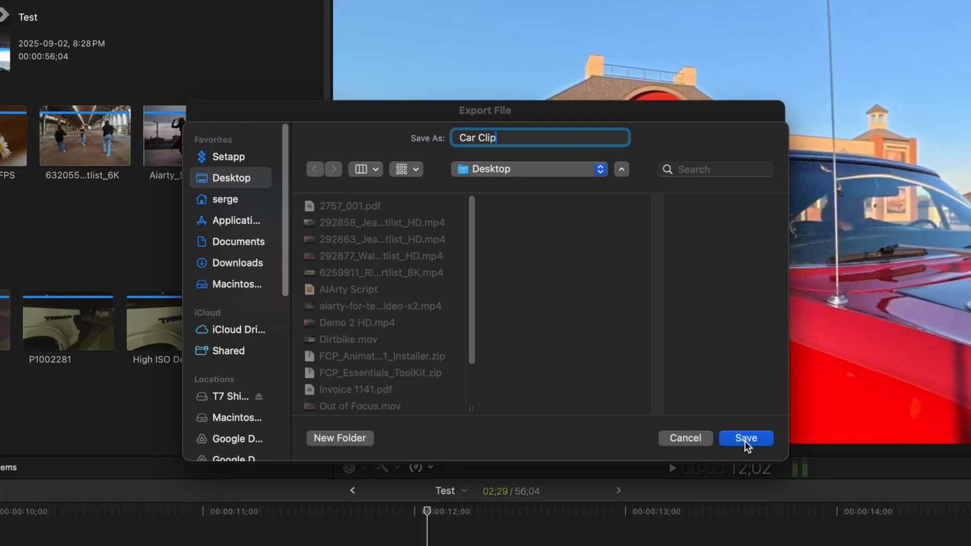
pyautogui.click(745, 438)
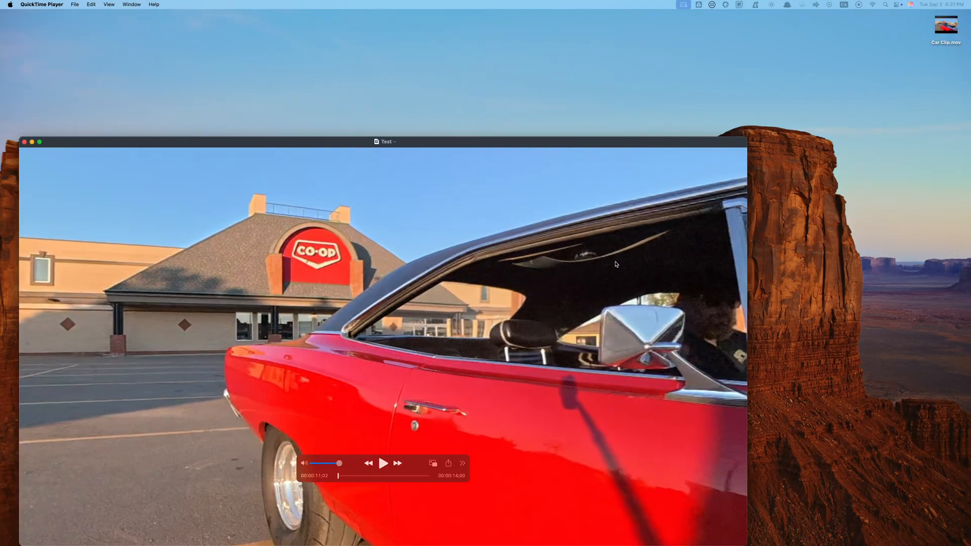
pyautogui.click(24, 142)
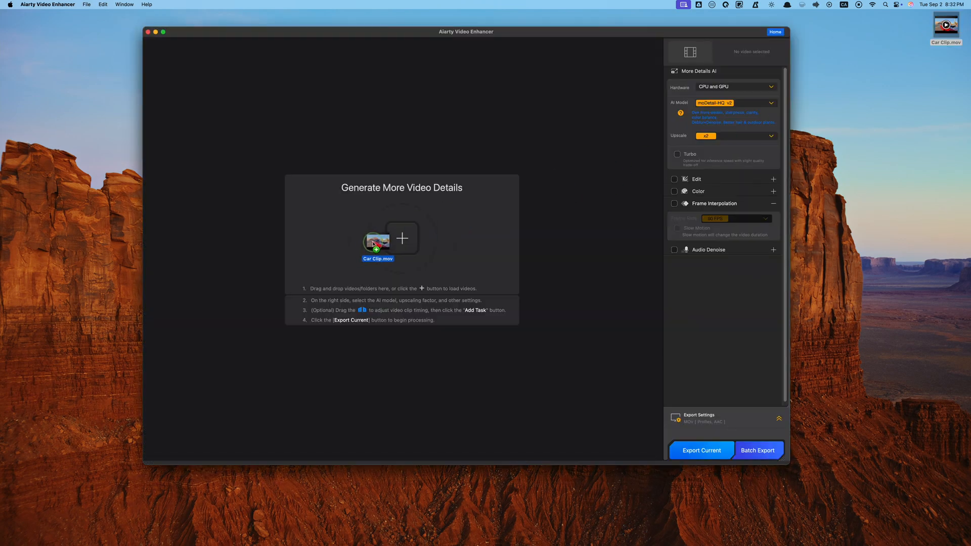
# Load Car Clip.mov into Aiarty and start its 4096 × 2304 super-resolution export.
pyautogui.click(401, 239)
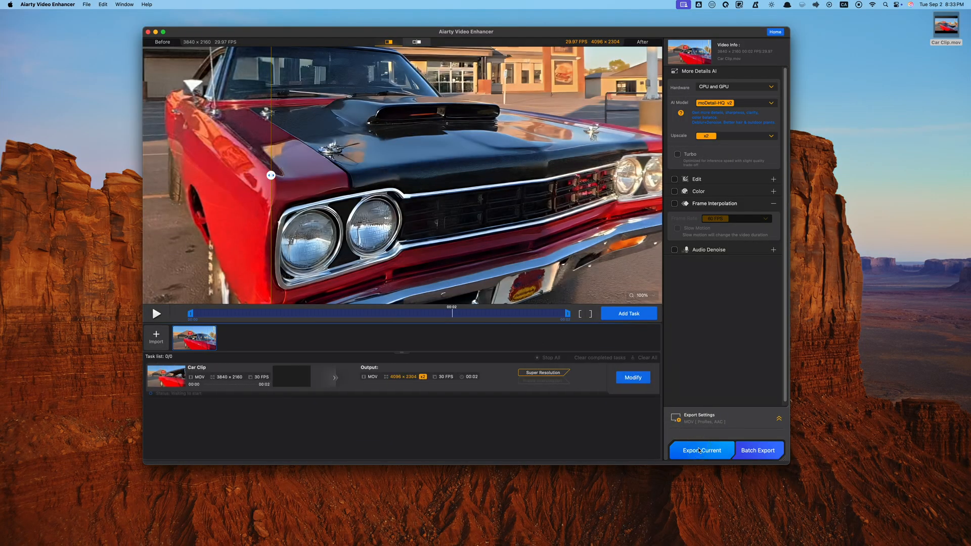
pyautogui.click(700, 450)
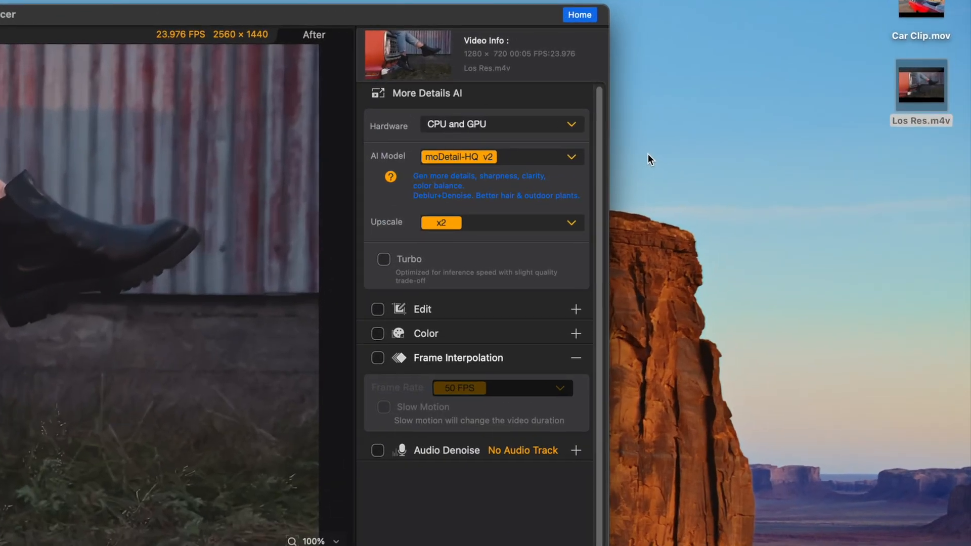
# Switch the Los Res clip to the Smooth-HQ v2 model, keeping x2 upscaling to 2560 × 1440.
pyautogui.click(569, 124)
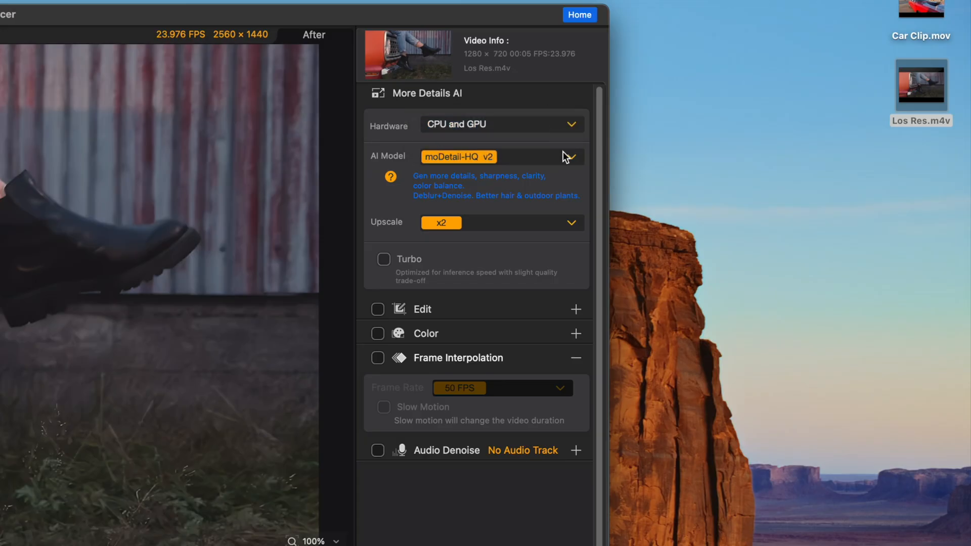
pyautogui.click(570, 156)
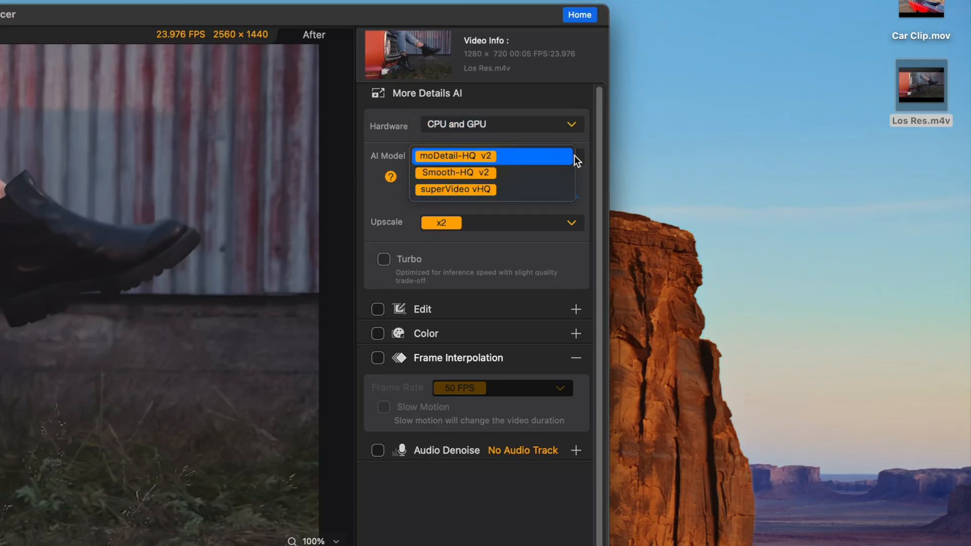
pyautogui.click(390, 177)
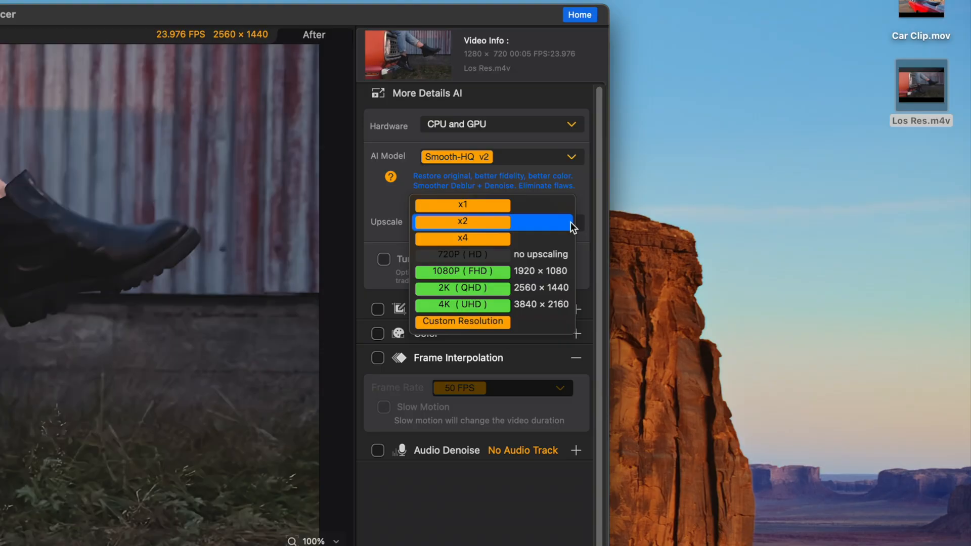
pyautogui.moveTo(564, 237)
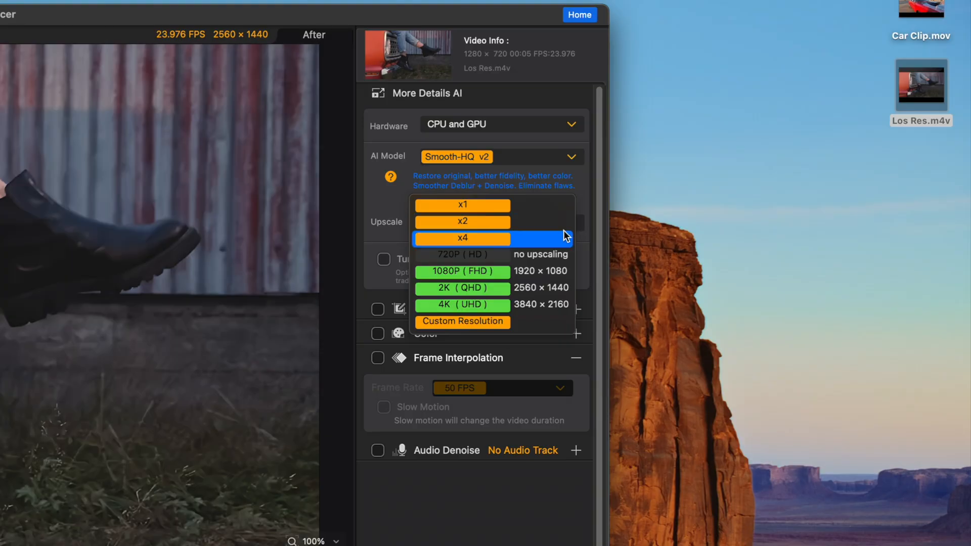
pyautogui.moveTo(517, 304)
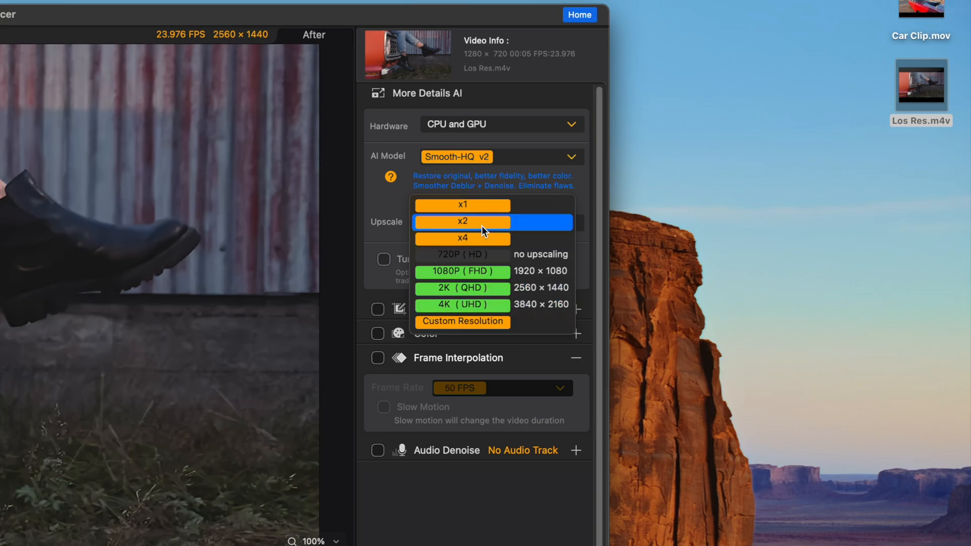
pyautogui.click(461, 221)
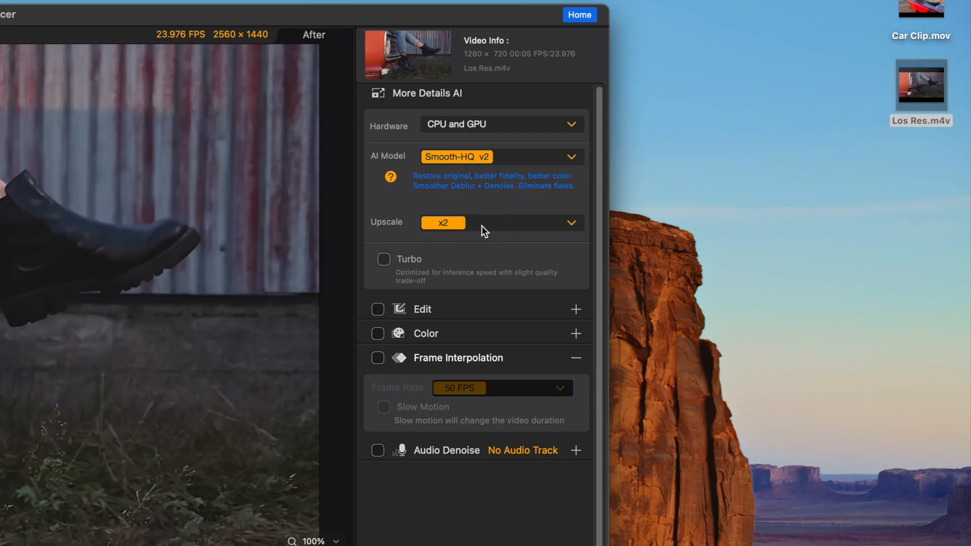
pyautogui.moveTo(449, 304)
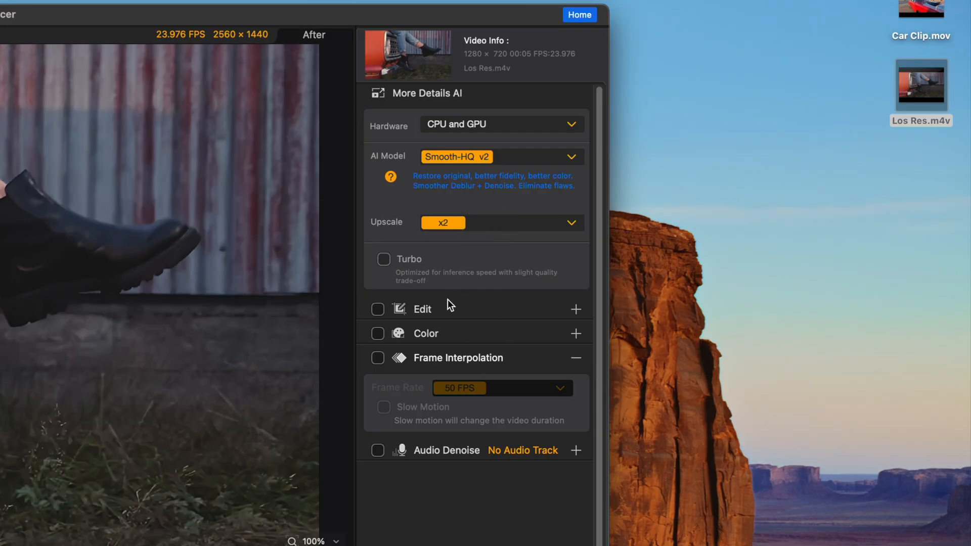
pyautogui.moveTo(485, 370)
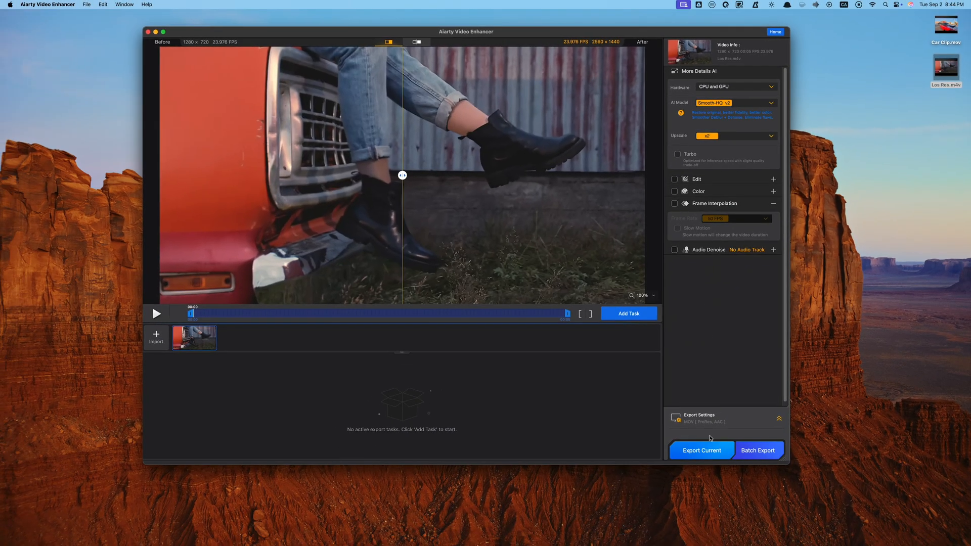
# Export the 2x Smooth-HQ Los Res clip and review the enhanced file from the Desktop.
pyautogui.click(701, 450)
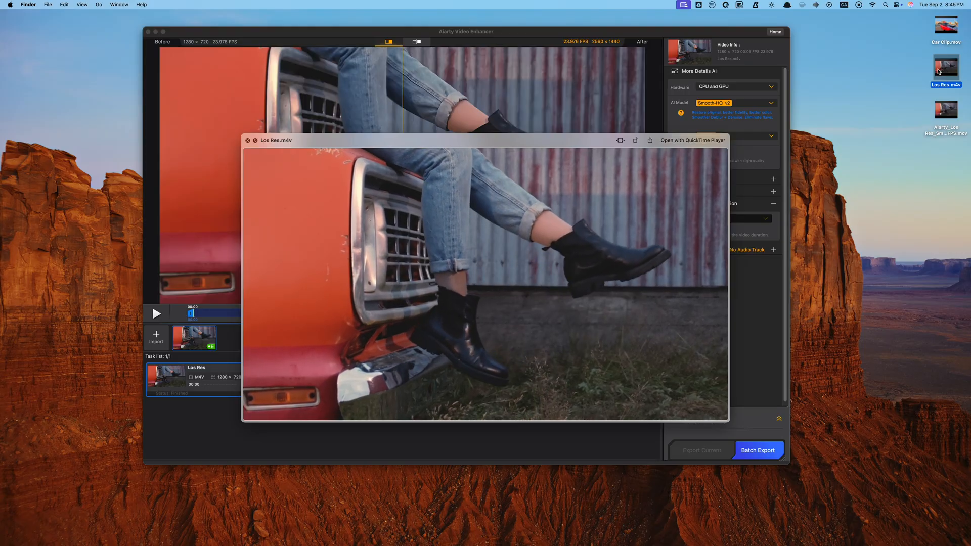
pyautogui.doubleClick(946, 113)
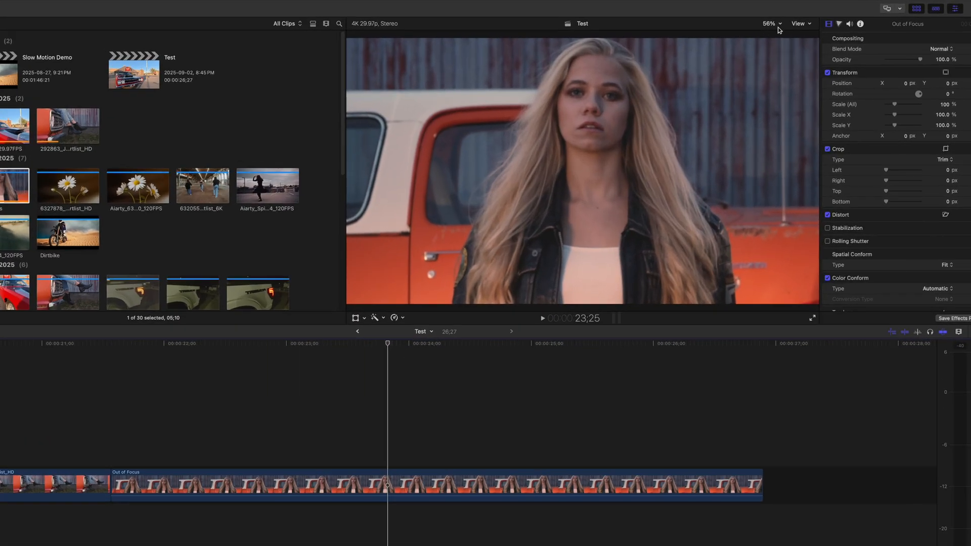
# Magnify the Out of Focus clip's viewer to 200% to inspect the blur.
pyautogui.click(769, 23)
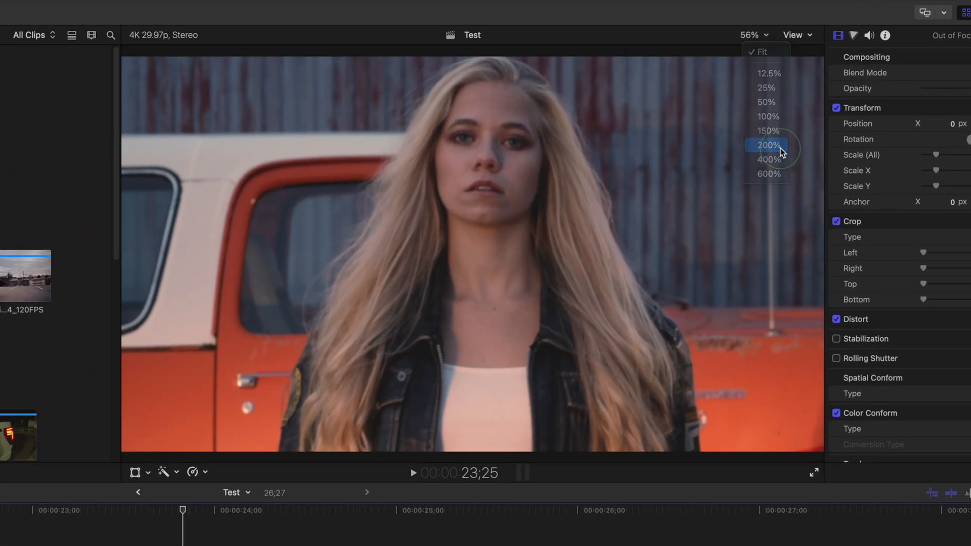
pyautogui.click(767, 145)
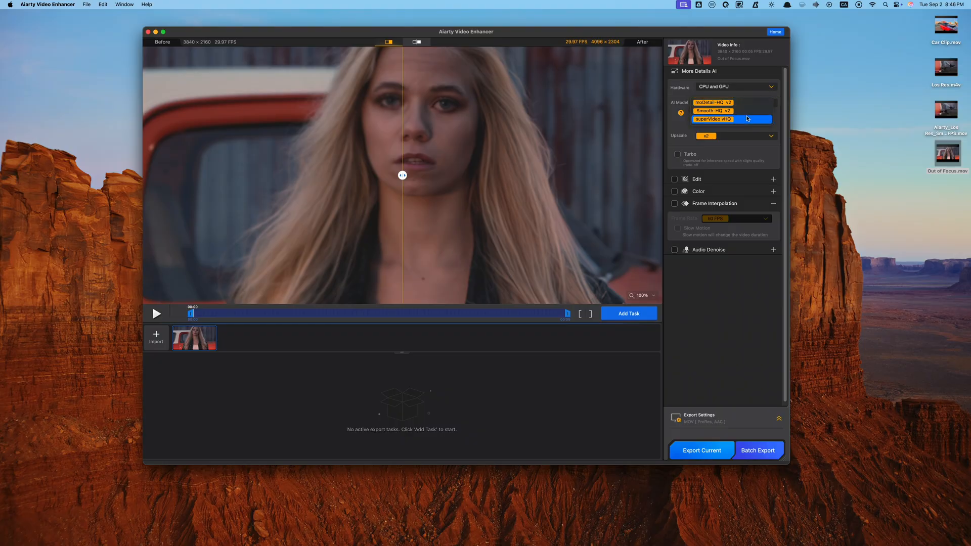
# Apply the superVideo vHQ model with Turbo to Out of Focus and start its export.
pyautogui.click(730, 119)
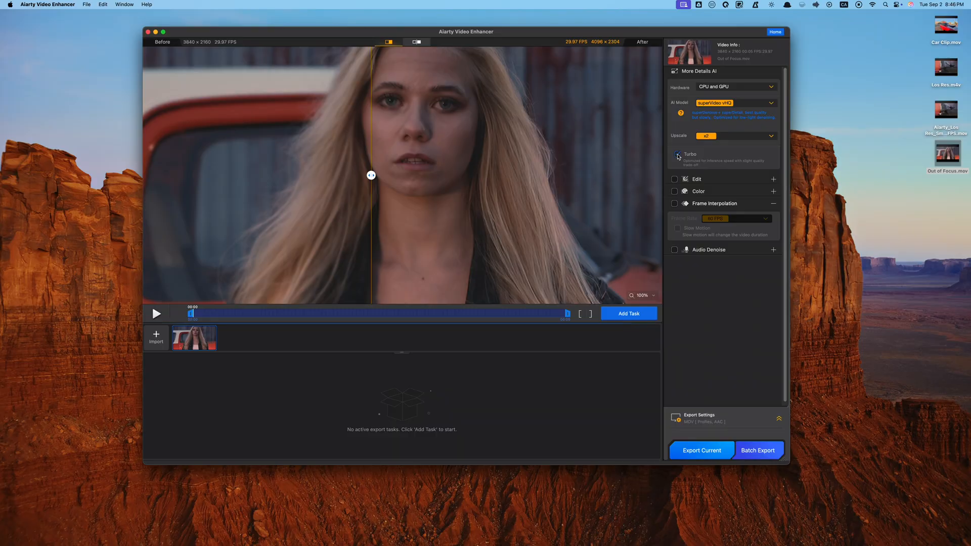
pyautogui.click(678, 154)
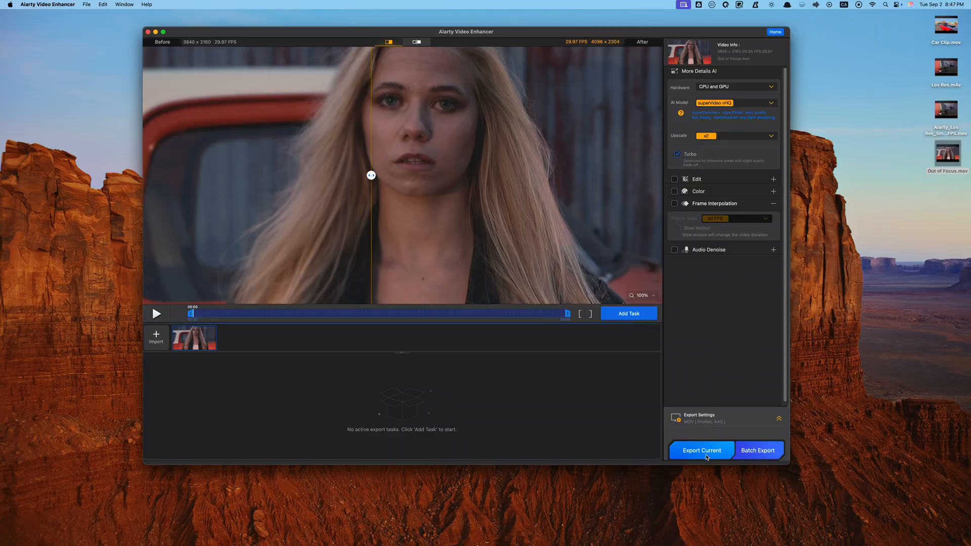
pyautogui.click(701, 450)
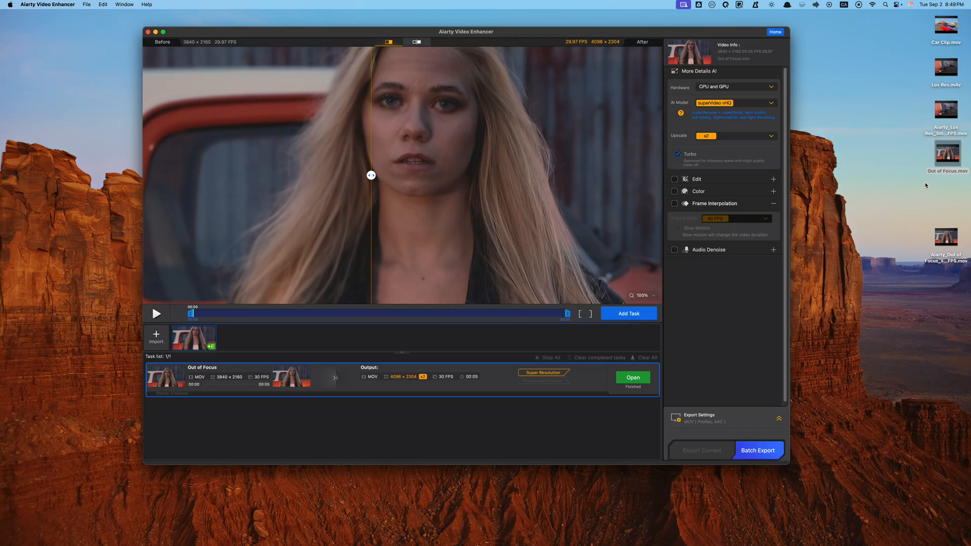
# Select and play back the exported 4096 × 2304 Out of Focus file from the Desktop.
pyautogui.click(944, 237)
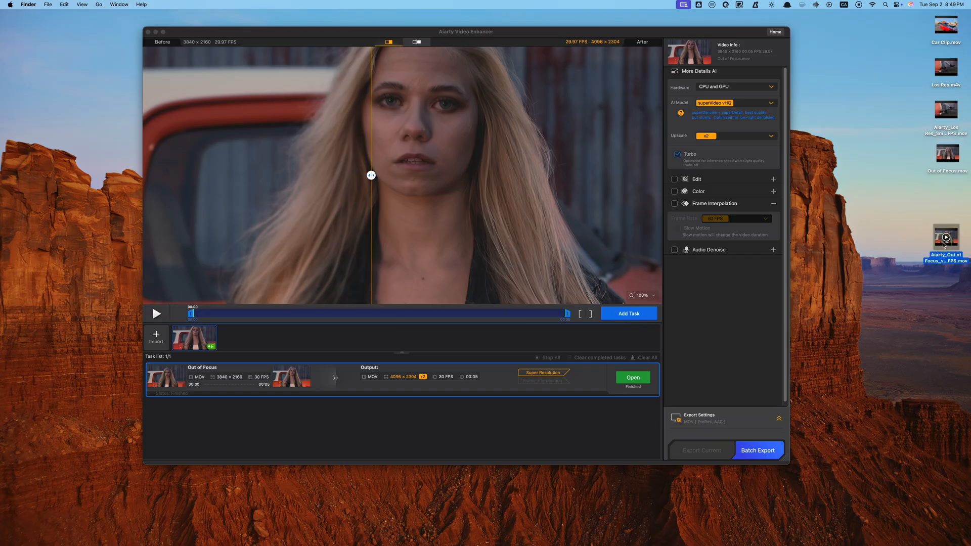
pyautogui.doubleClick(946, 282)
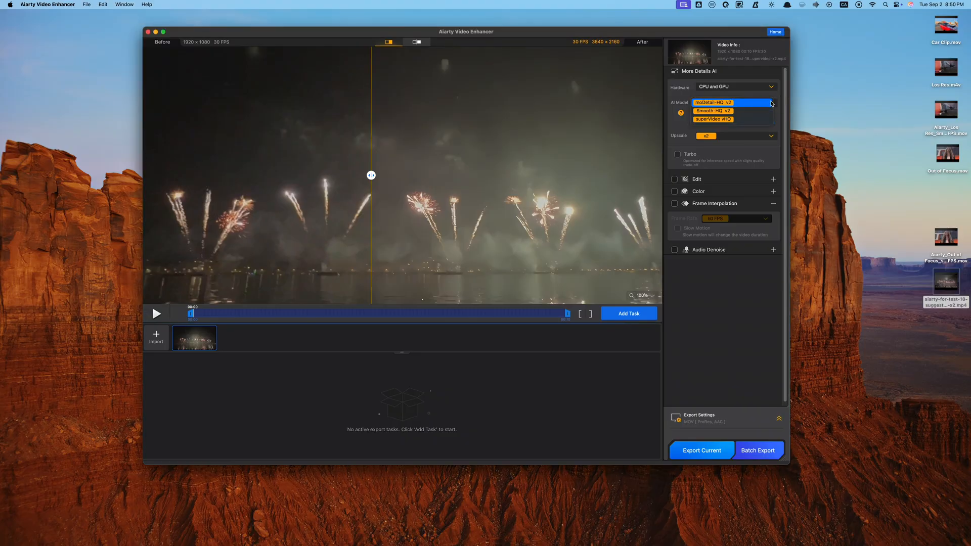
# Set the fireworks clip to superVideo vHQ and compare before and after side by side.
pyautogui.click(712, 118)
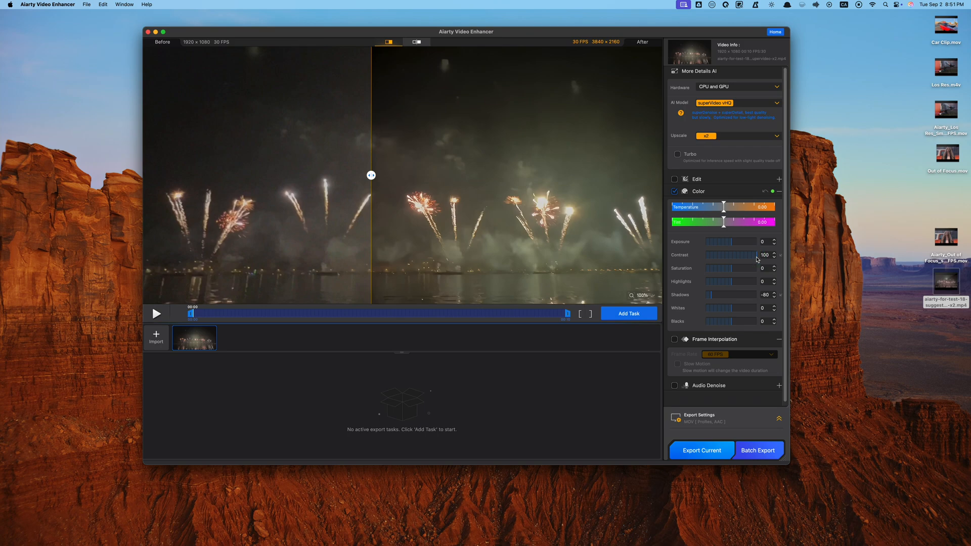
pyautogui.moveTo(745, 256)
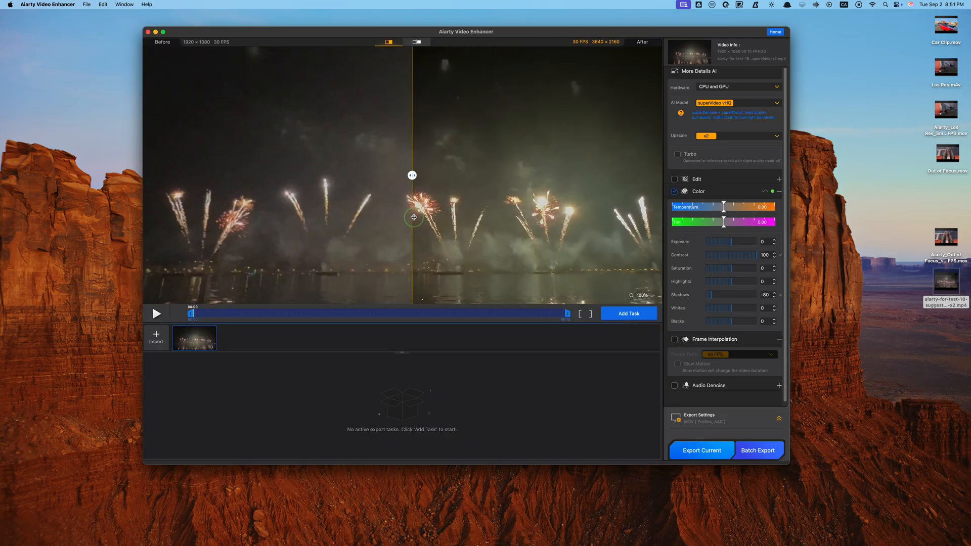
pyautogui.click(415, 42)
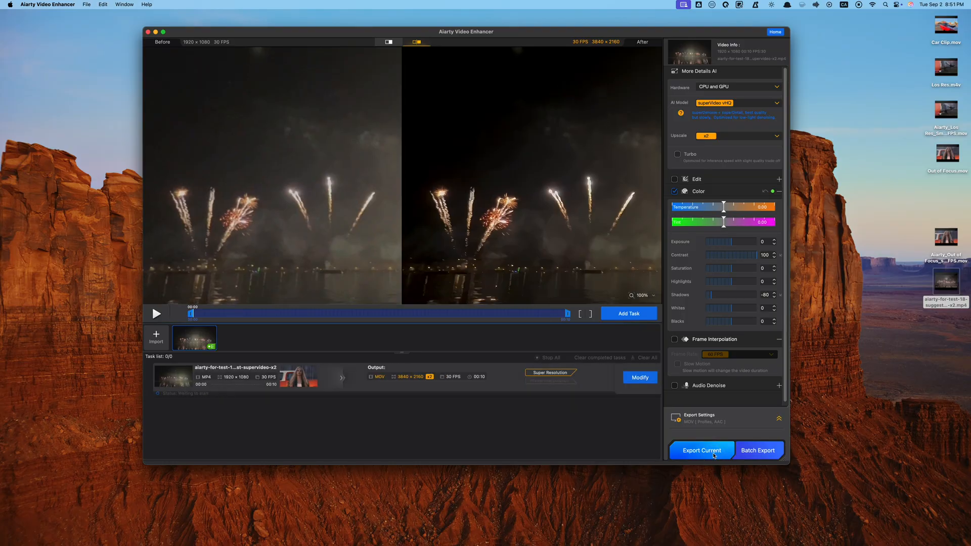
# Start the 3840 × 2160 export of the enhanced fireworks clip.
pyautogui.click(701, 450)
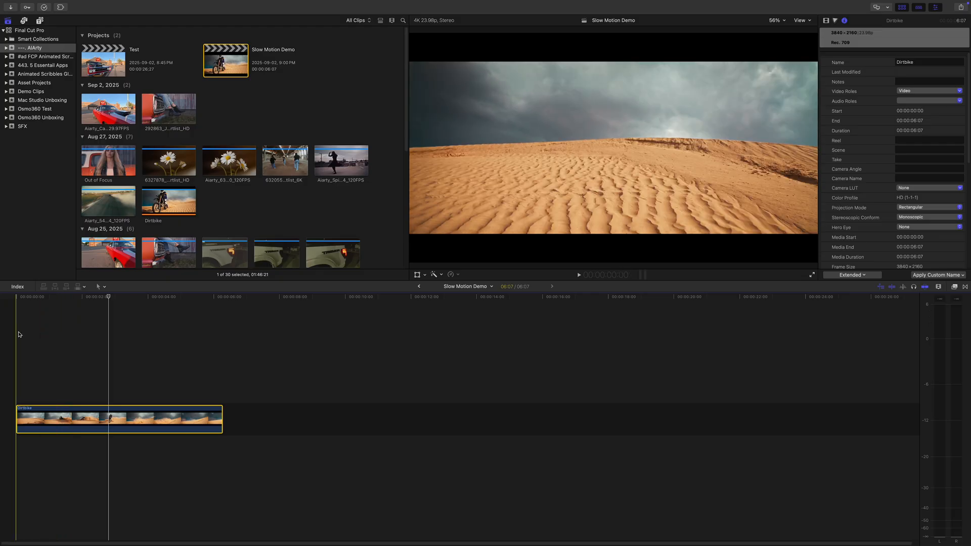
# Select the Dirtbike clip in the Slow Motion Demo timeline for export.
pyautogui.click(579, 274)
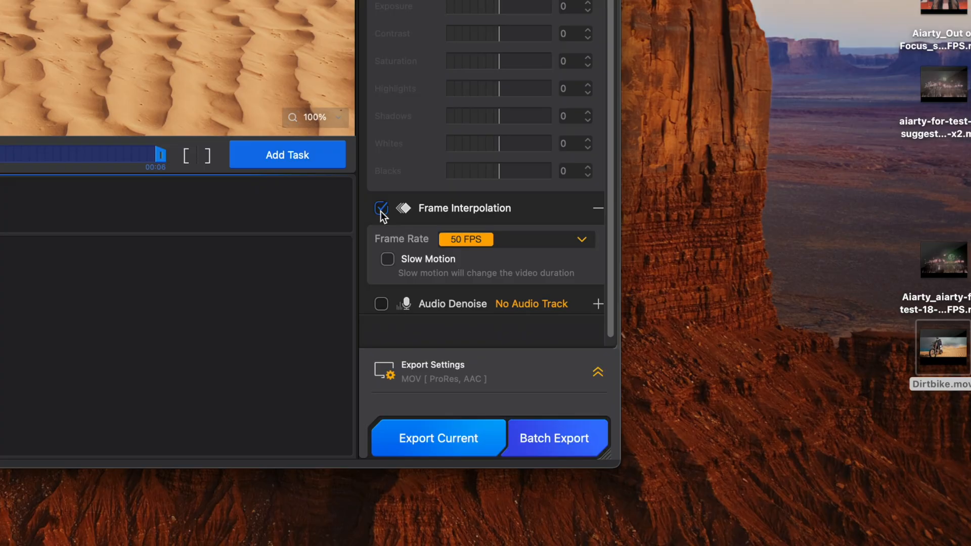
# Enable Frame Interpolation at 50 FPS with Slow Motion at 1/4 speed, then export the Dirtbike clip.
pyautogui.click(580, 238)
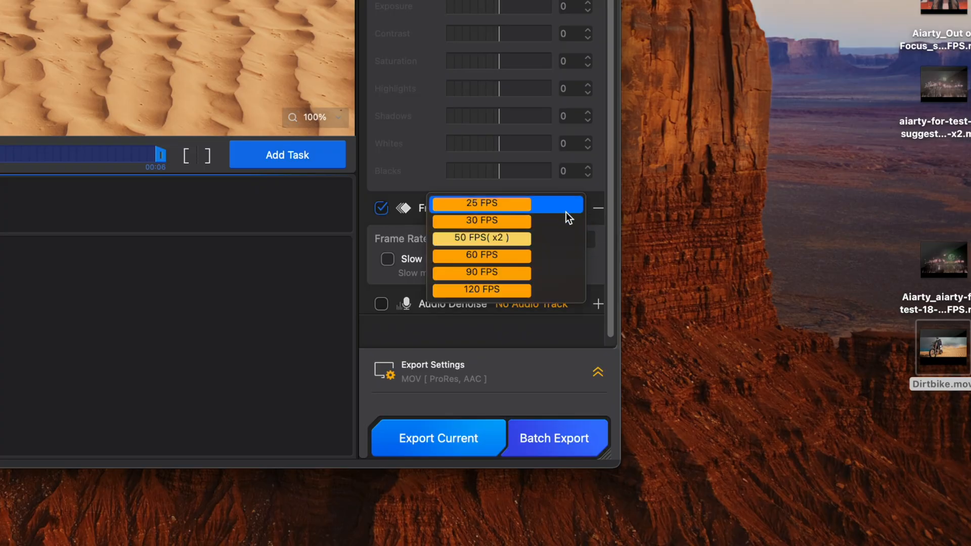
pyautogui.click(480, 237)
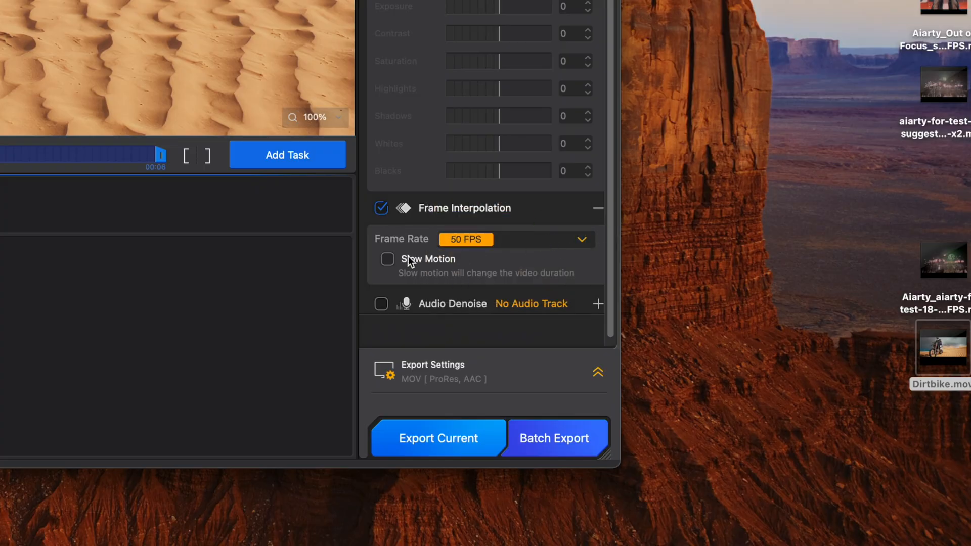
pyautogui.click(387, 258)
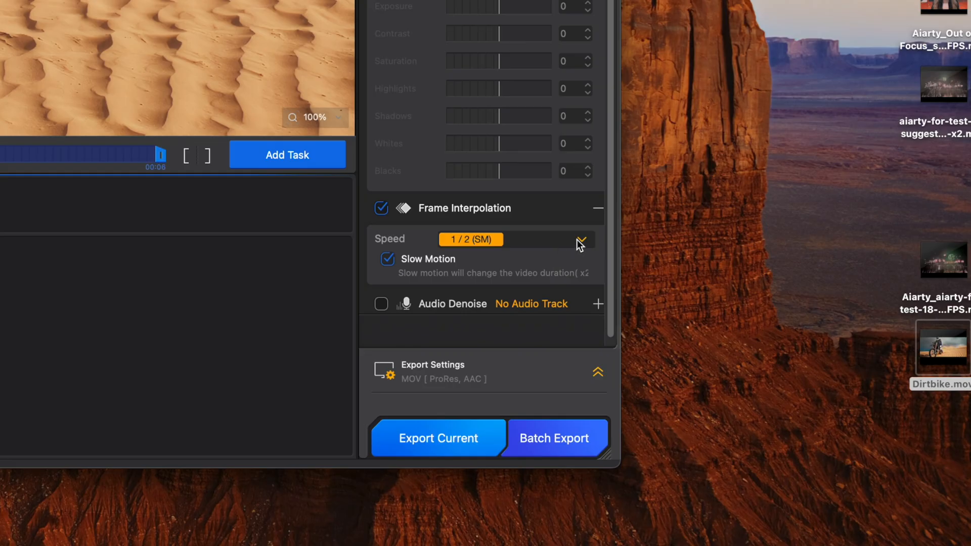
pyautogui.click(579, 239)
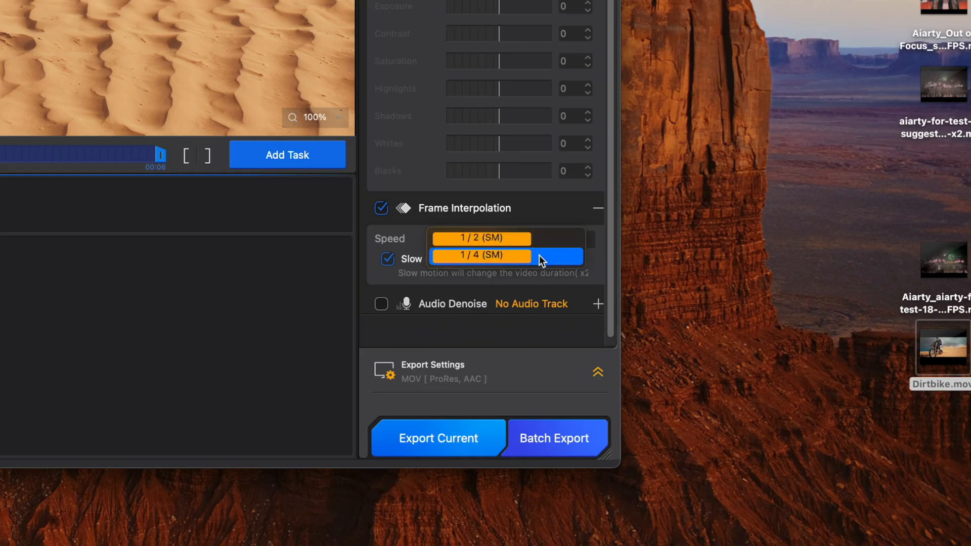
pyautogui.click(480, 255)
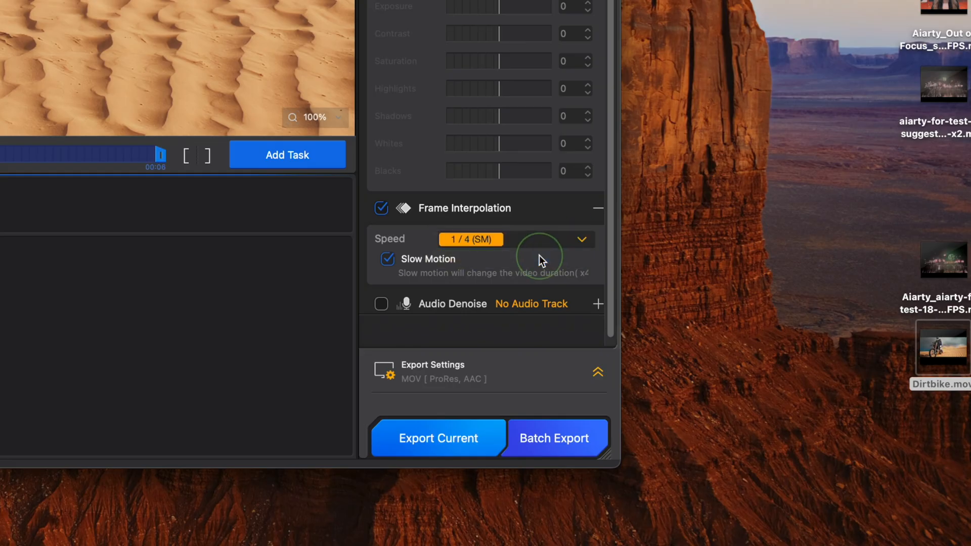
pyautogui.click(437, 438)
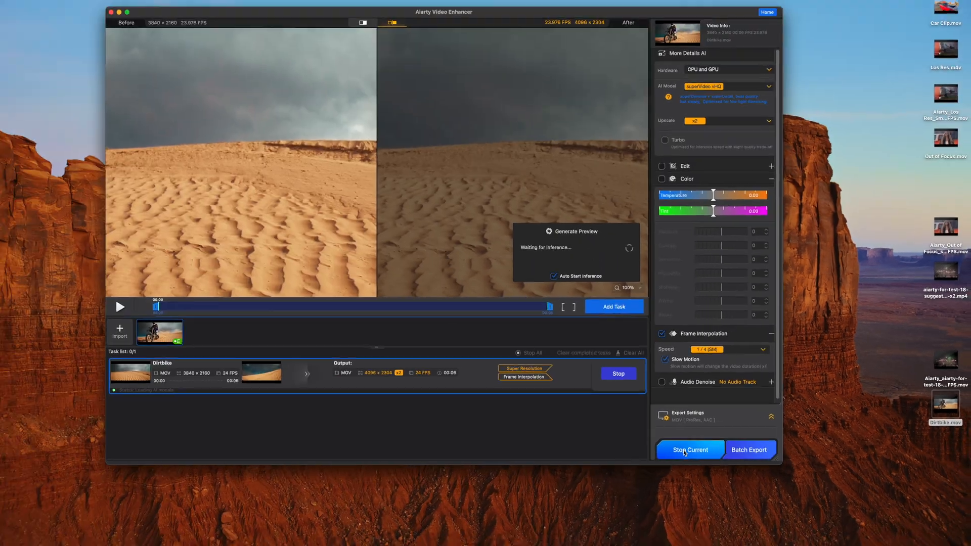